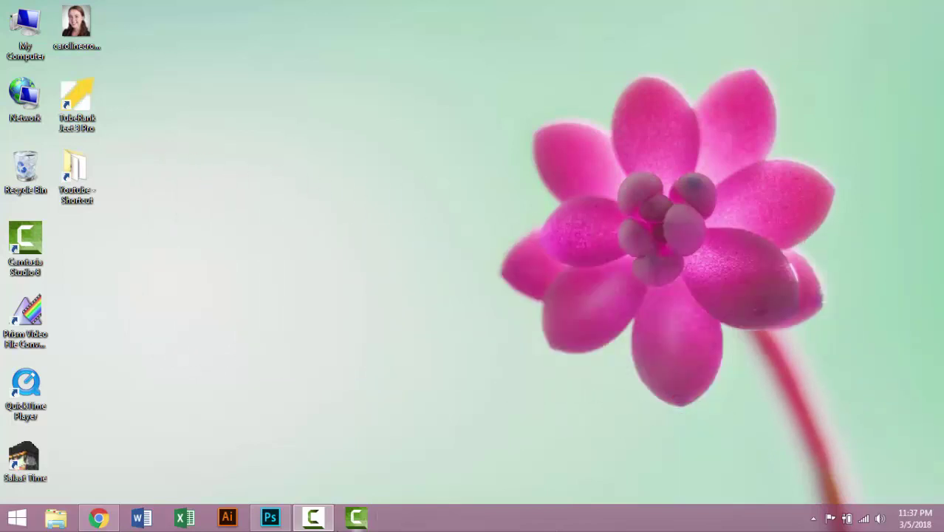
mouse_move(273, 517)
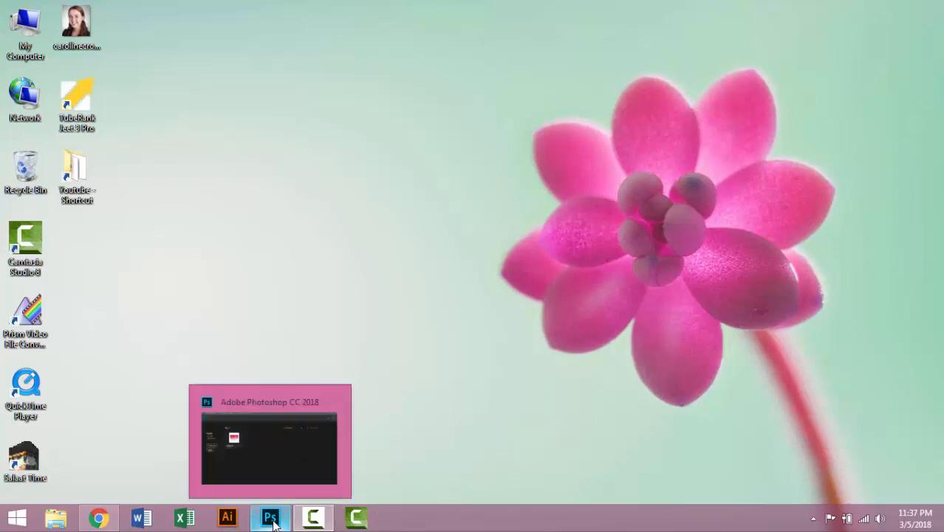
Step: Bring the Photoshop window to the front so its start screen shows recent files
click(272, 516)
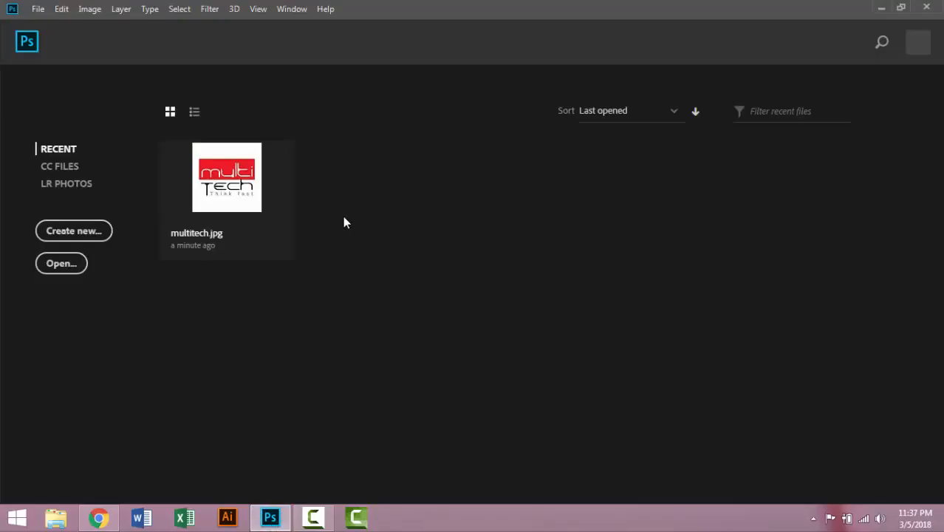
mouse_move(341, 201)
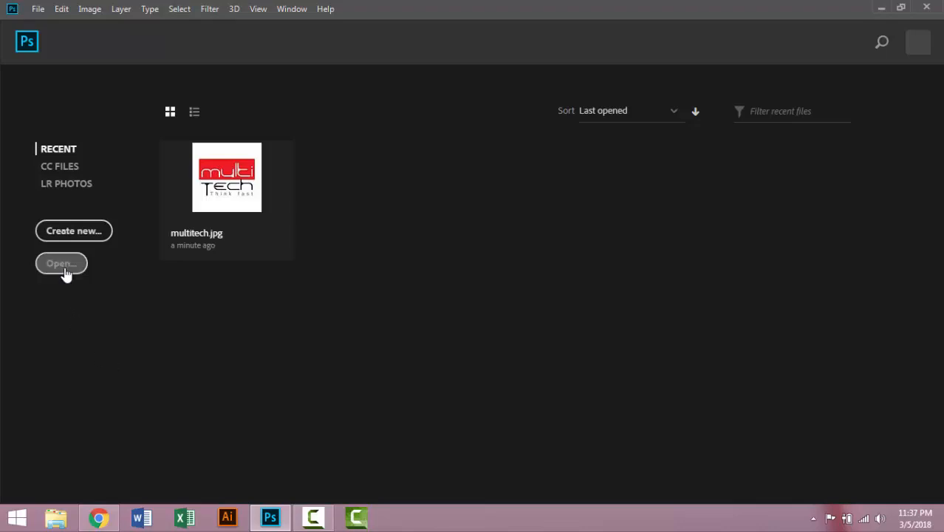
click(61, 263)
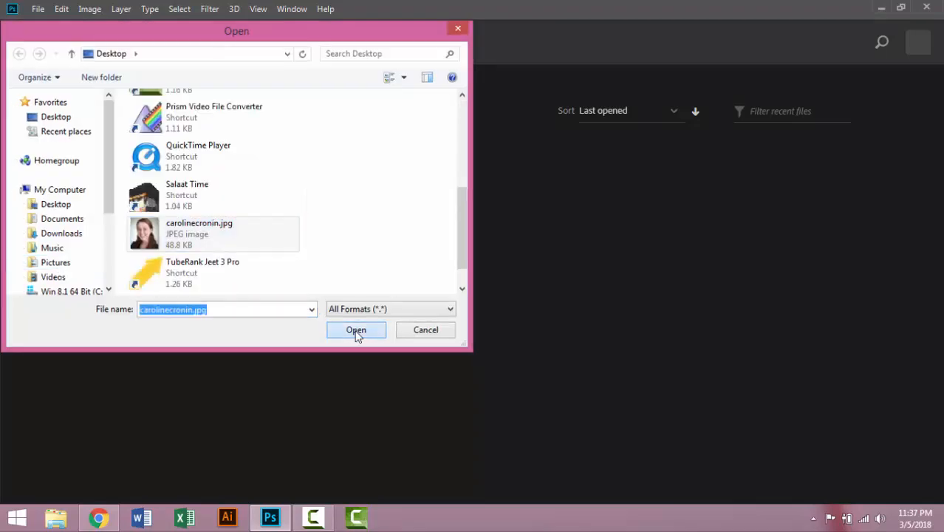
click(356, 329)
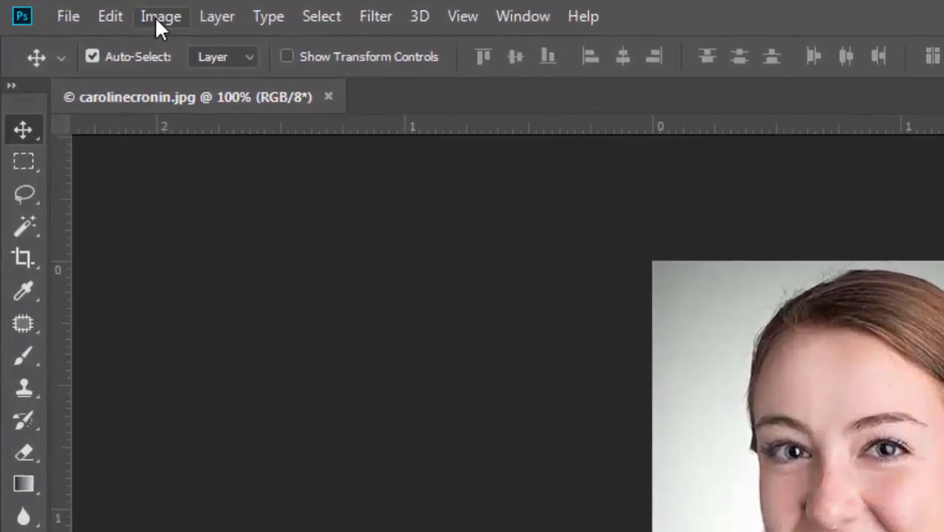
Step: Set Image Size to 1.5 × 2 inches at 200 ppi with width and height unlinked
click(162, 17)
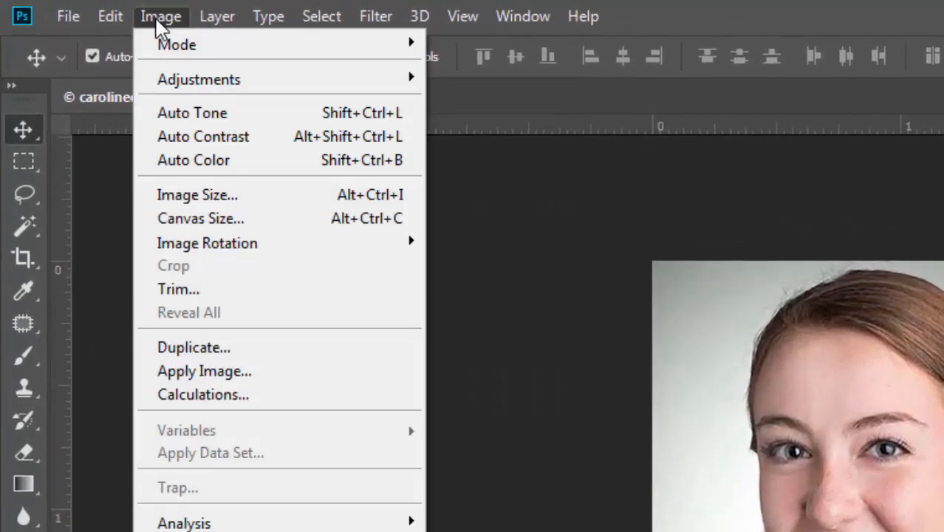
mouse_move(197, 204)
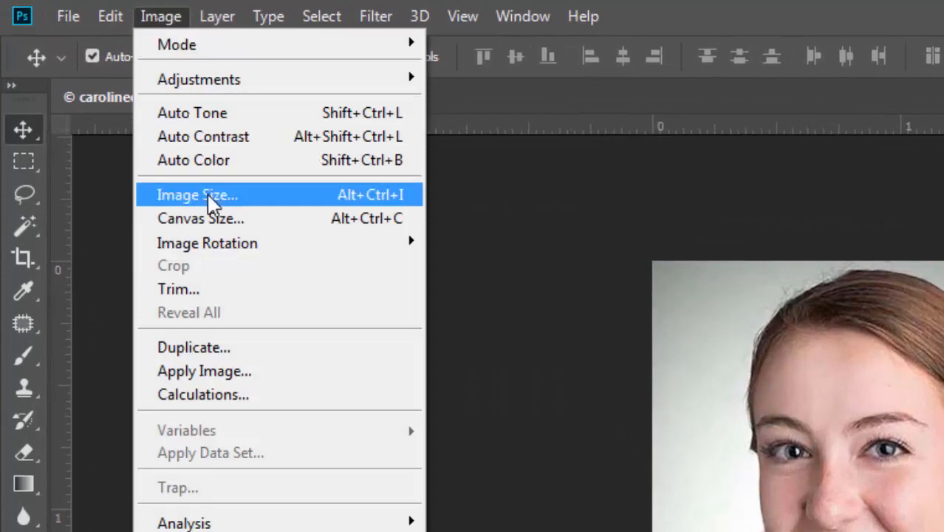
click(197, 194)
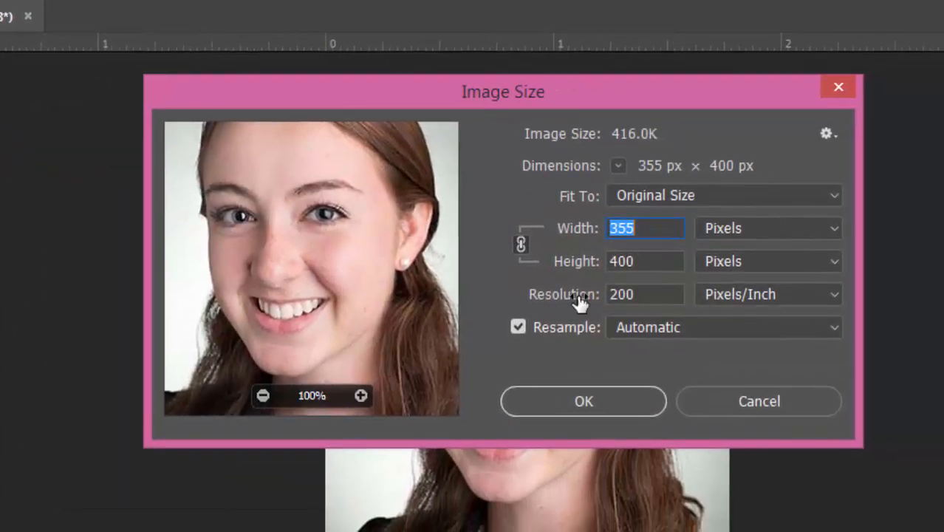
mouse_move(674, 229)
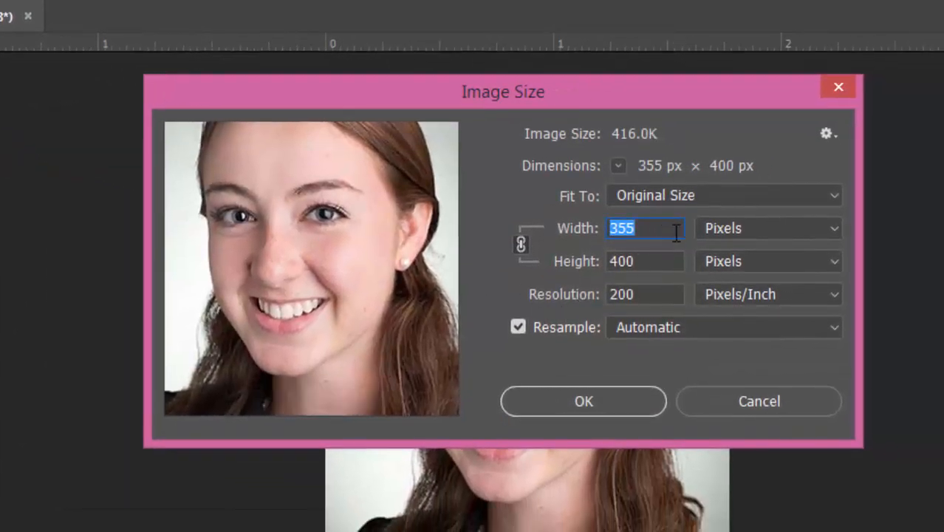
click(768, 228)
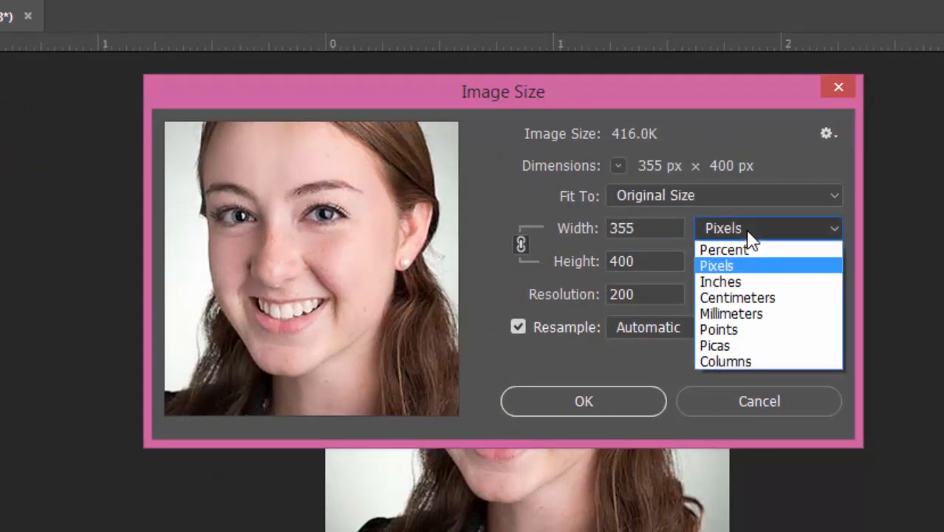
click(719, 281)
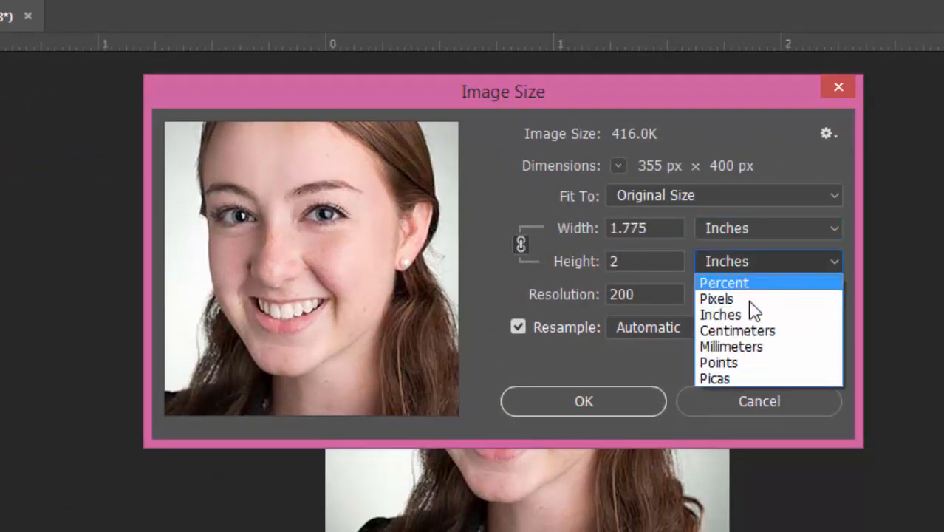
click(722, 315)
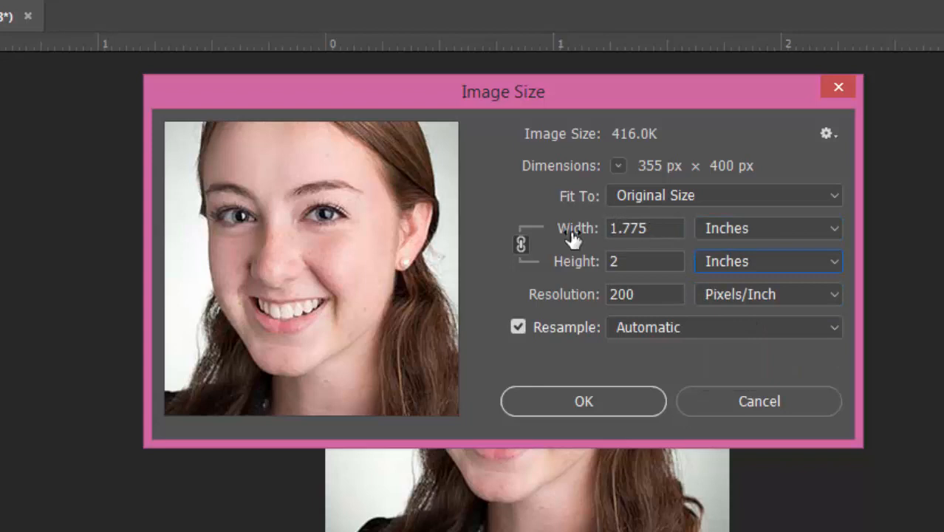
click(645, 228)
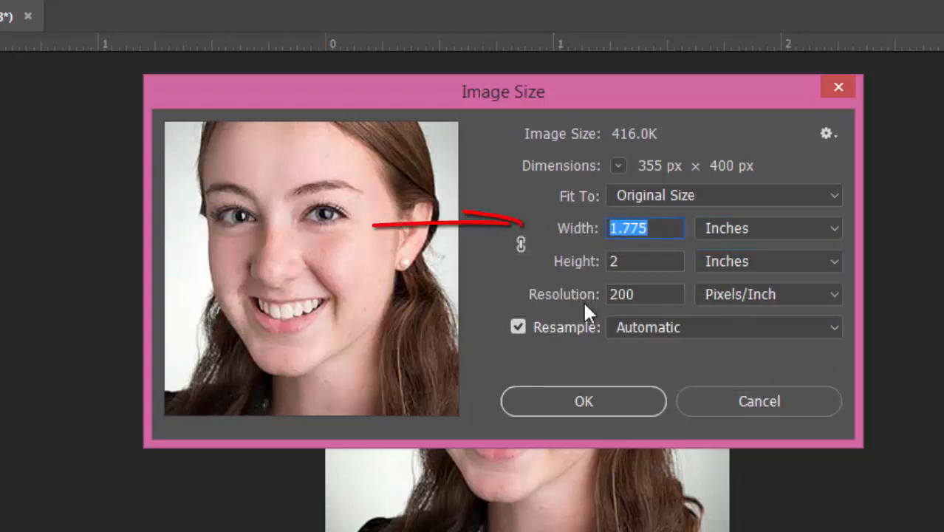
text(1.)
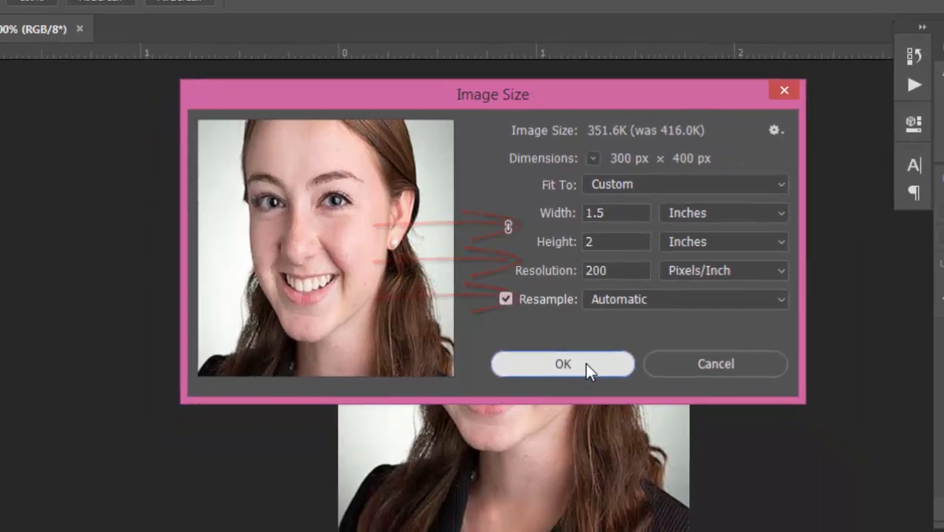
click(563, 364)
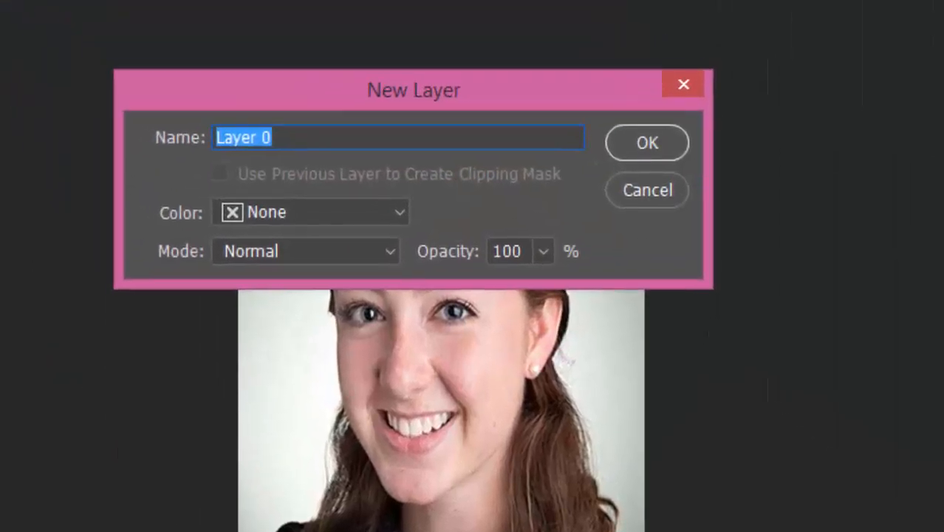
Step: Convert the locked Background into an editable layer named Layer 0
click(646, 141)
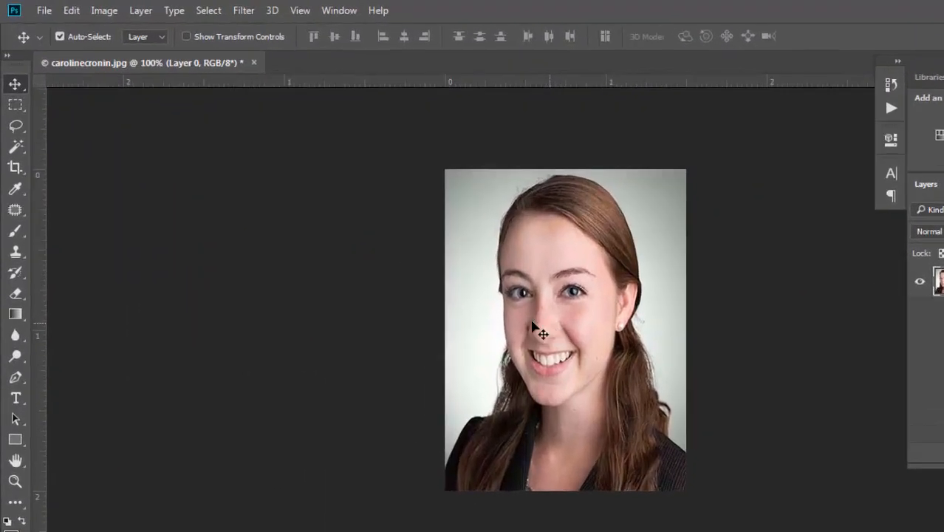
Step: Apply a 1 px white centred stroke around the portrait layer via Edit > Stroke
click(71, 10)
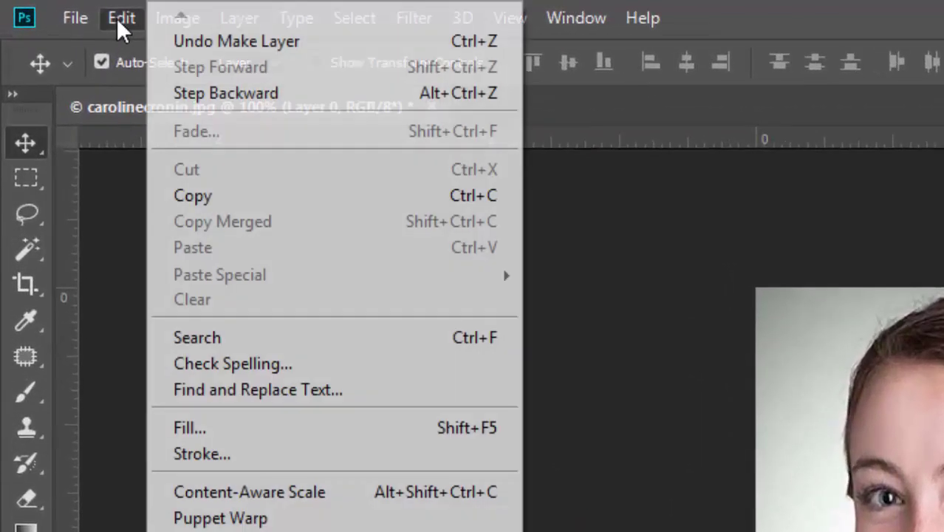
mouse_move(201, 455)
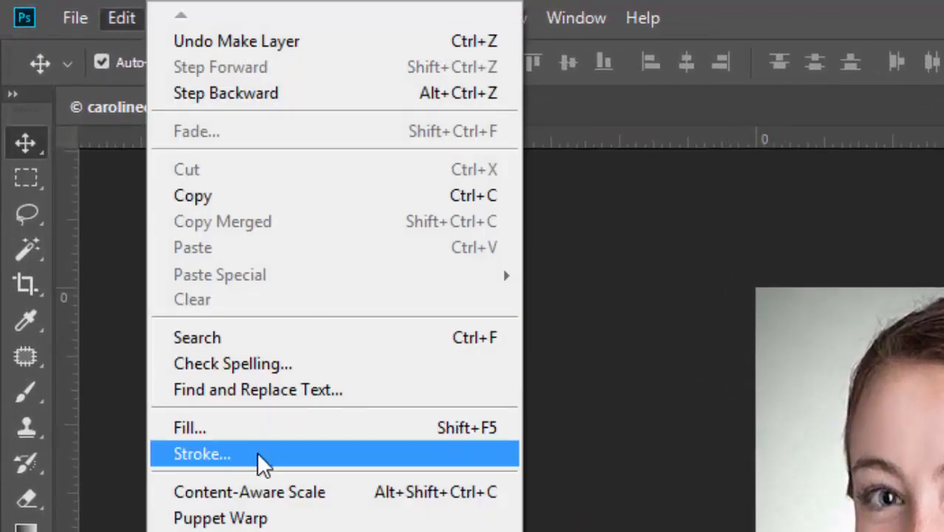
click(202, 454)
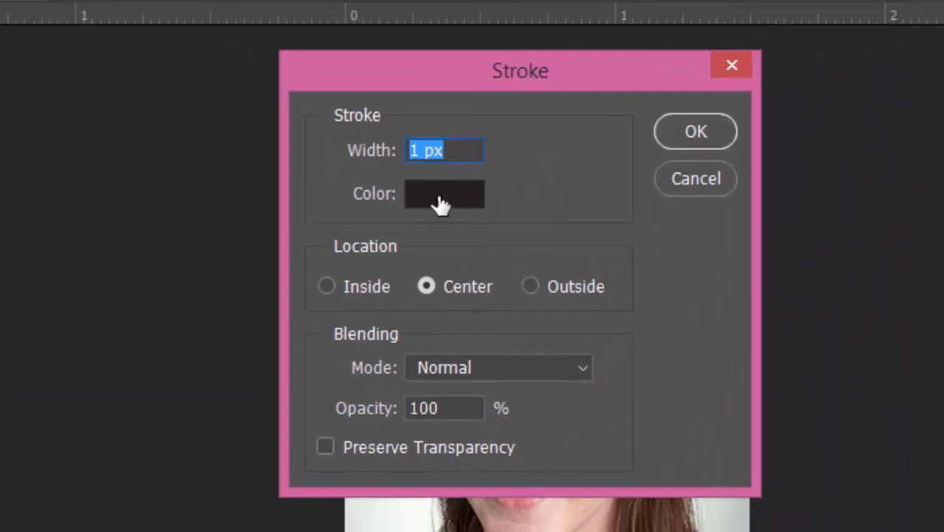
click(443, 194)
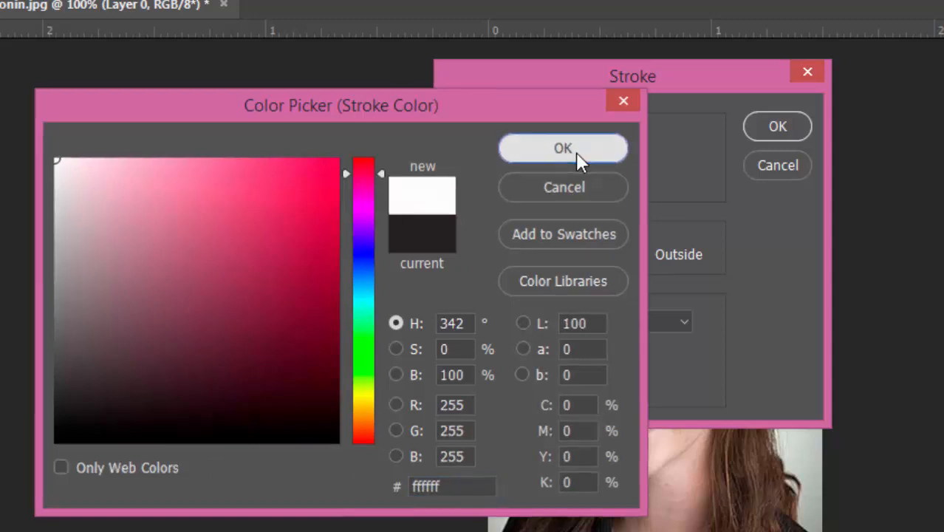
click(563, 149)
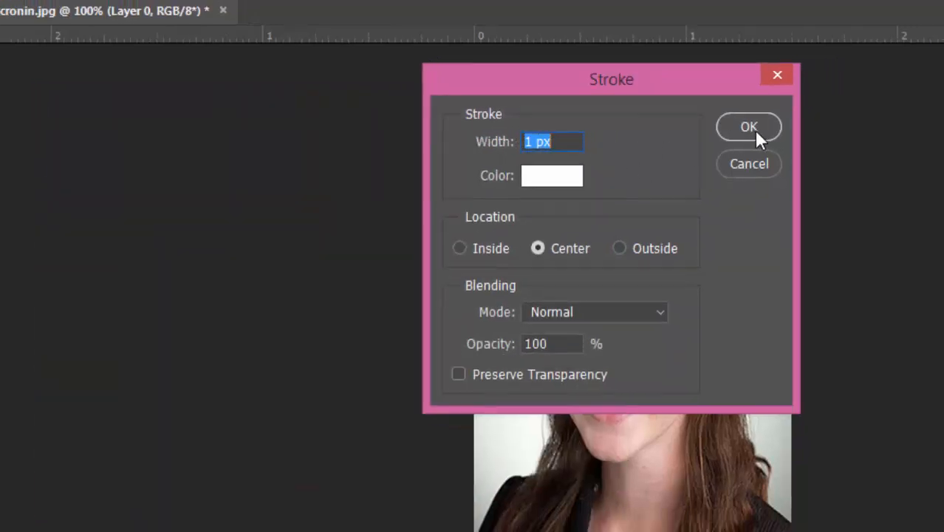
click(748, 126)
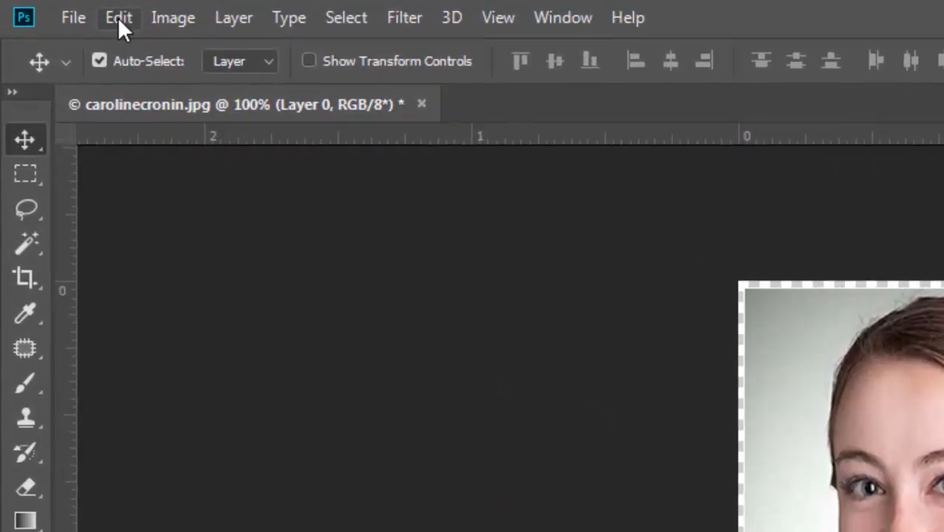
Step: Bring up the Edit menu to reach Define Pattern for the bordered portrait
click(118, 17)
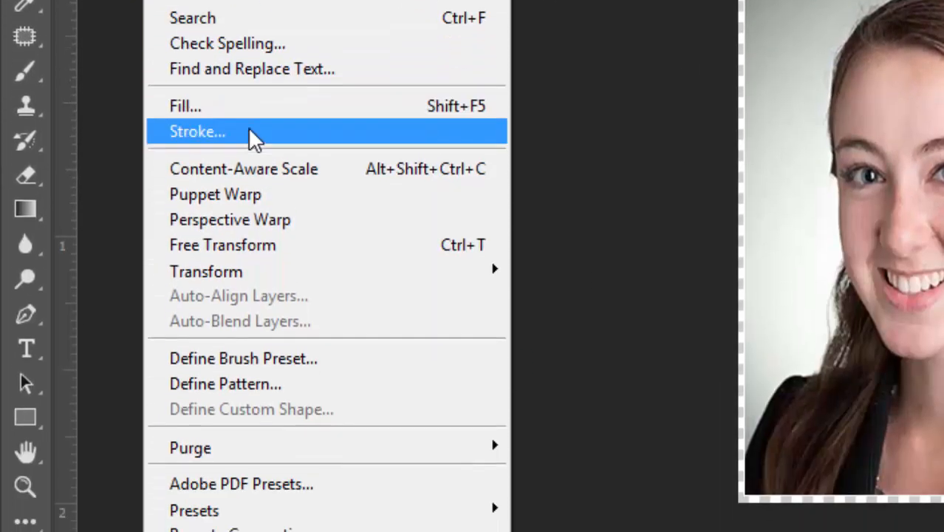
mouse_move(237, 214)
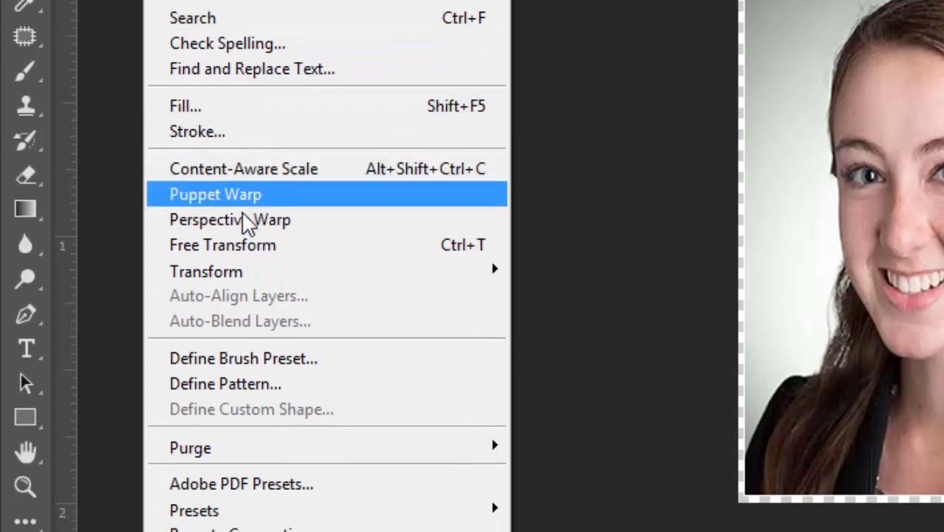
mouse_move(207, 384)
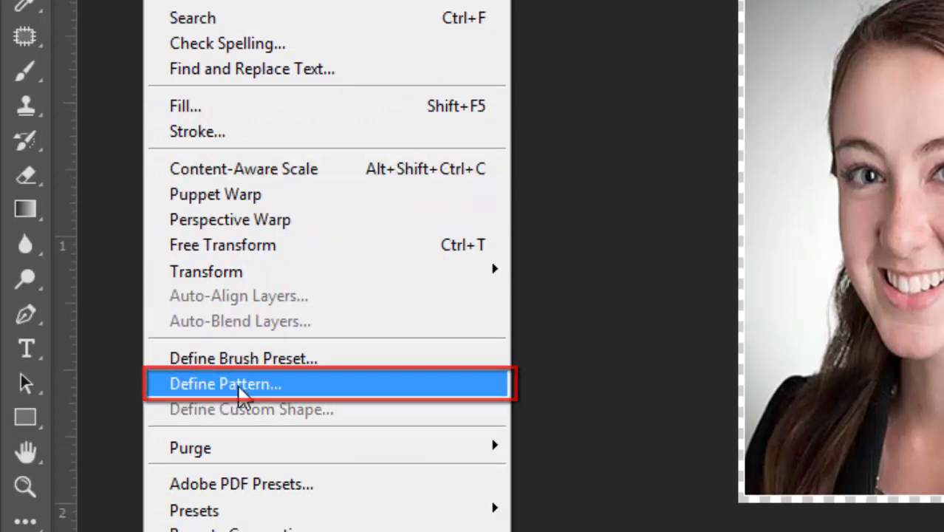
Step: Define the bordered portrait as a pattern named 'passport size photo'
click(225, 384)
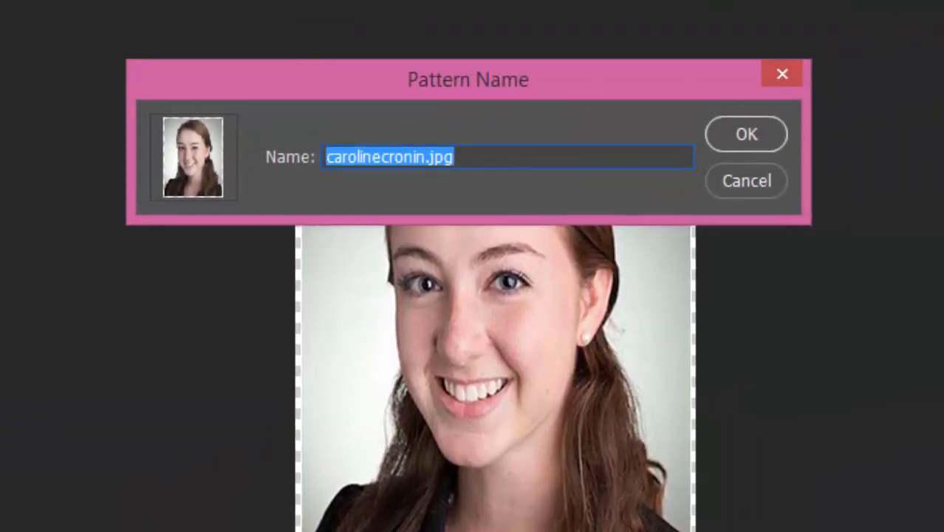
mouse_move(407, 96)
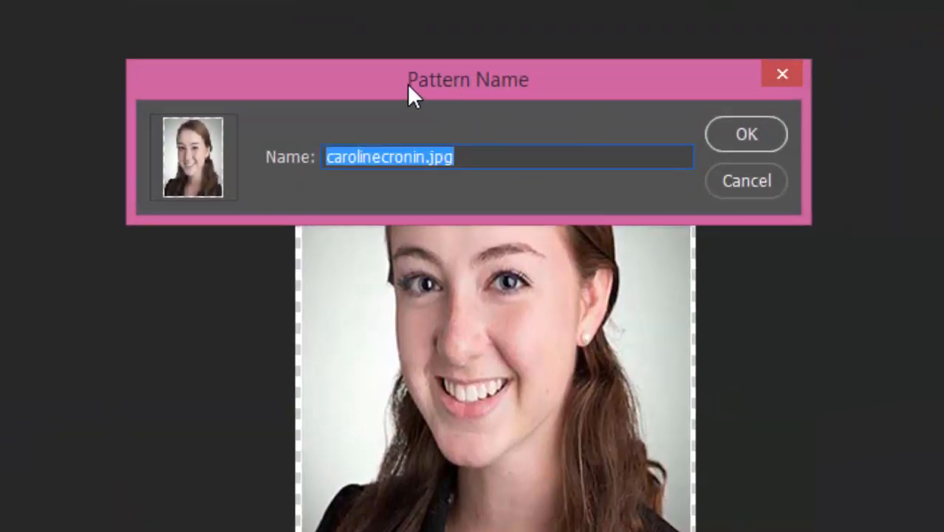
mouse_move(478, 156)
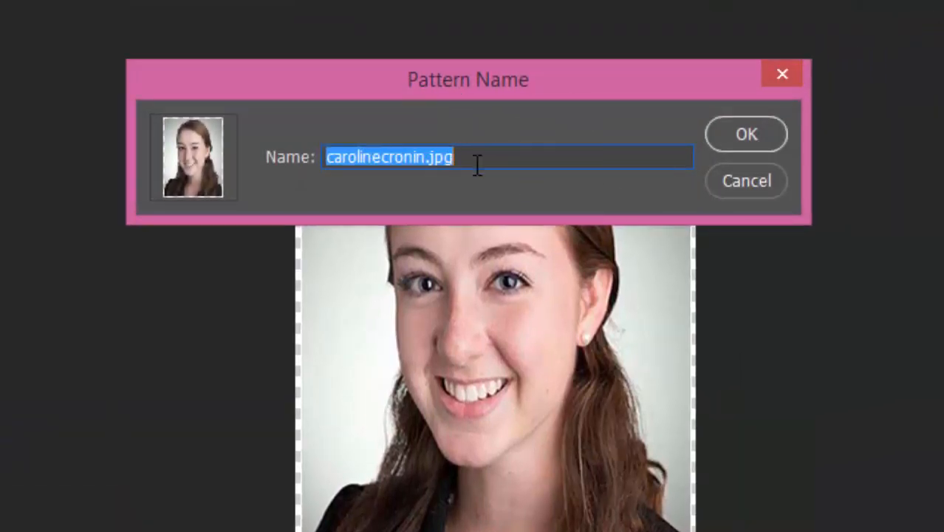
text(passport size photo)
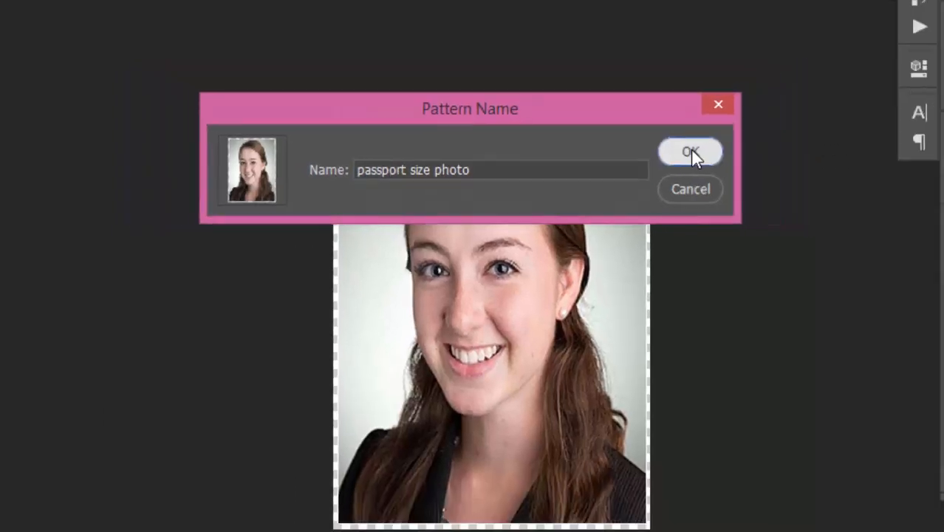
click(690, 151)
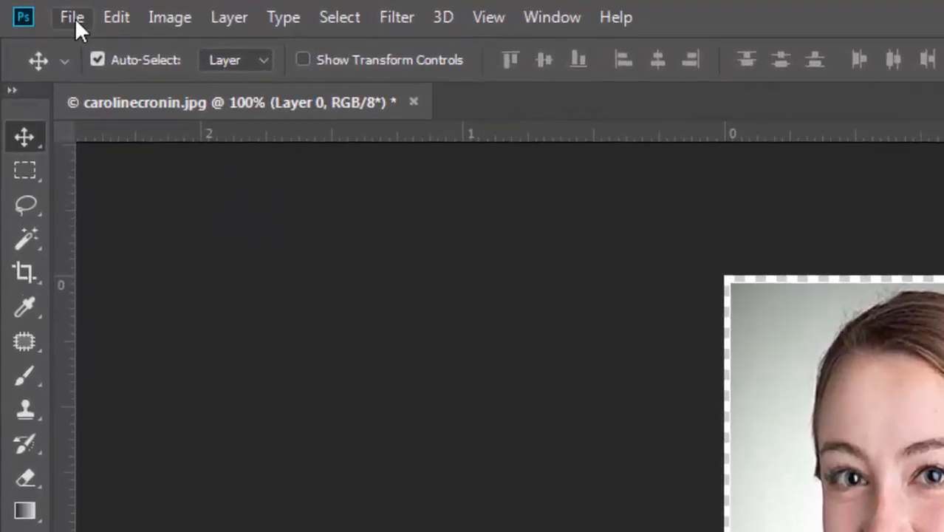
Step: Create a new white document 1200 × 800 px at 200 ppi
click(71, 17)
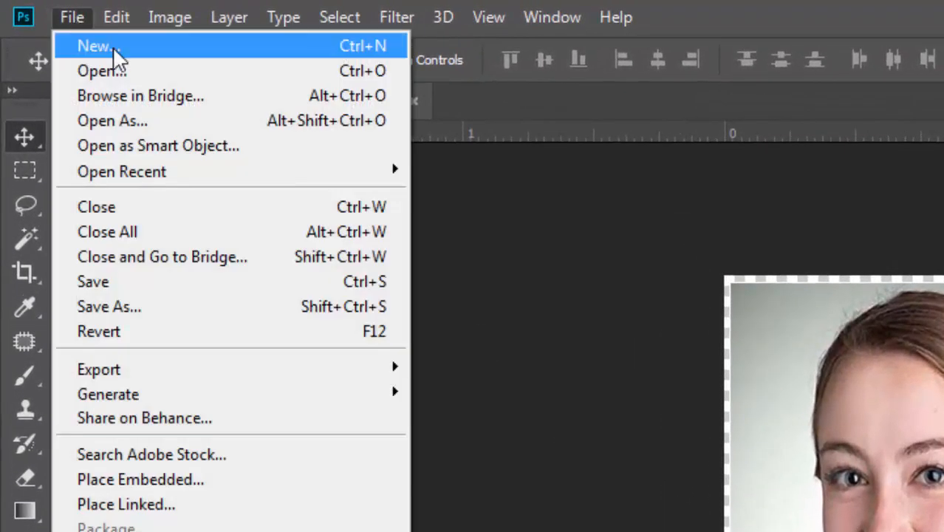
click(93, 45)
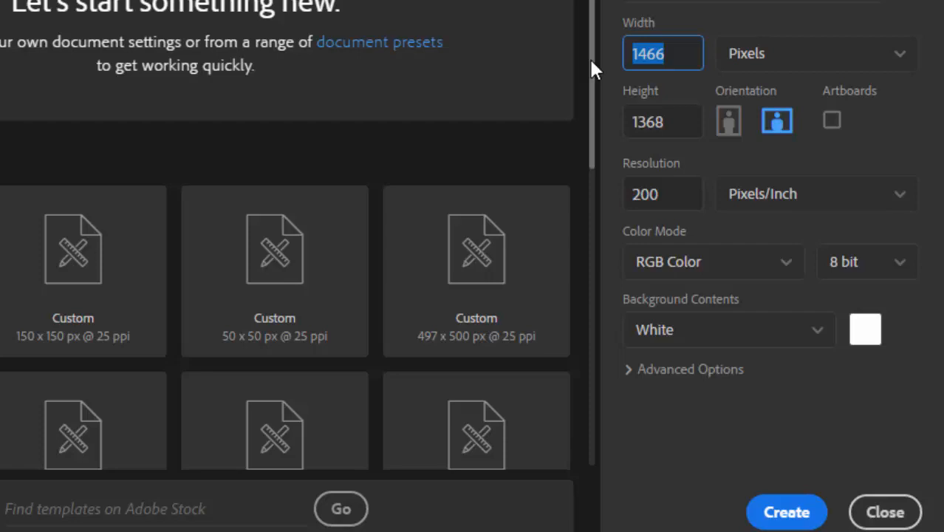
text(1200)
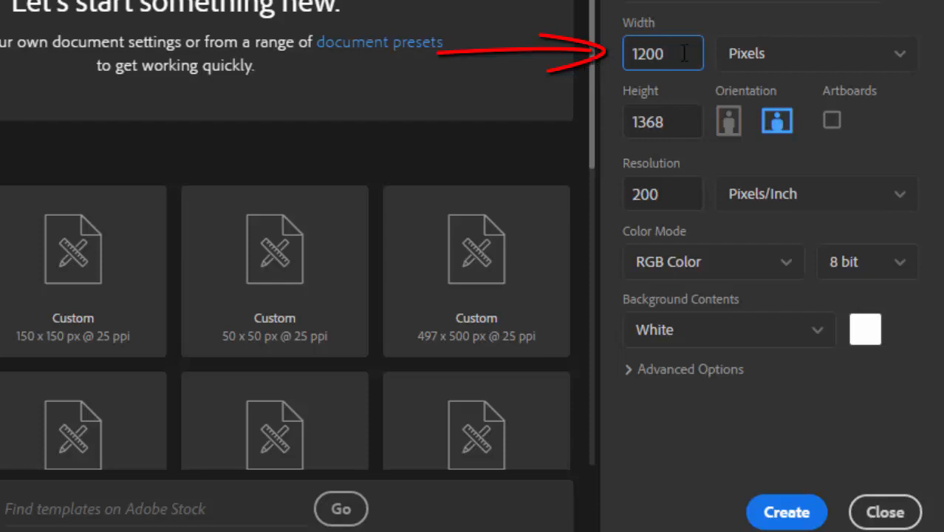
click(661, 121)
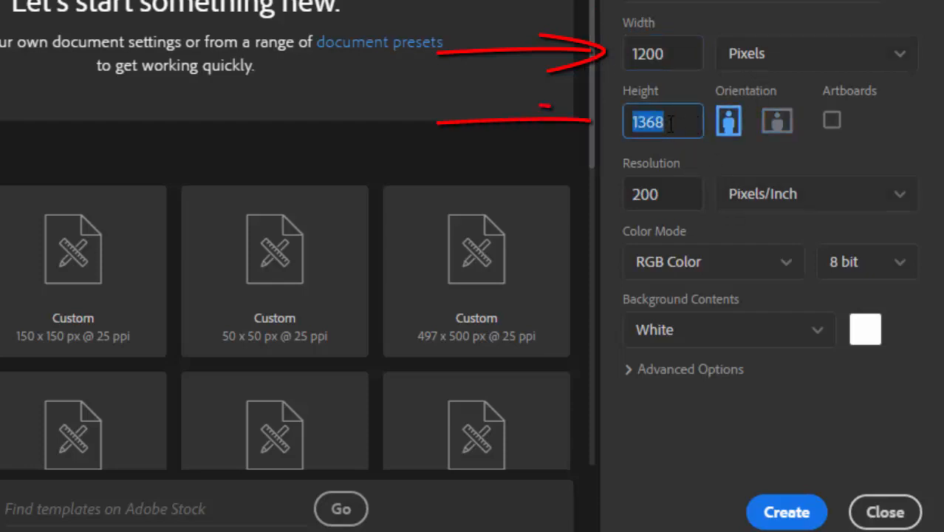
text(800)
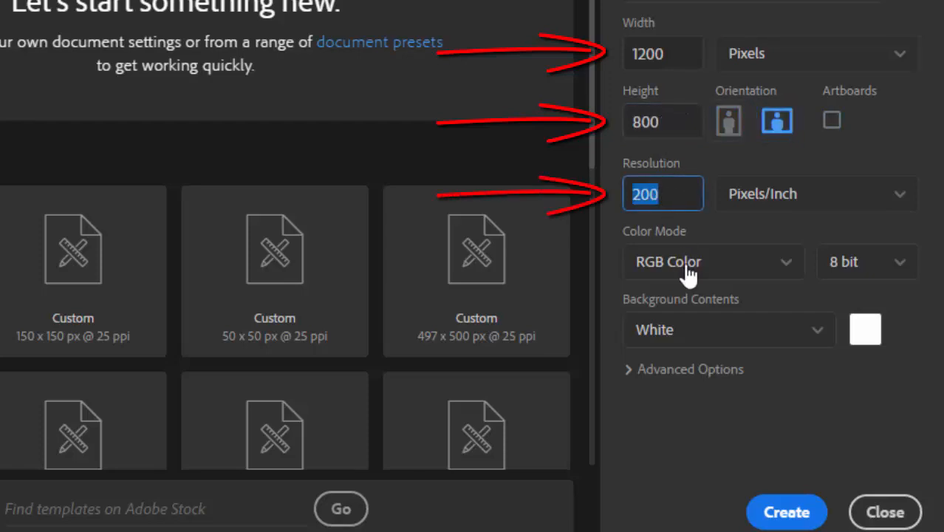
mouse_move(794, 484)
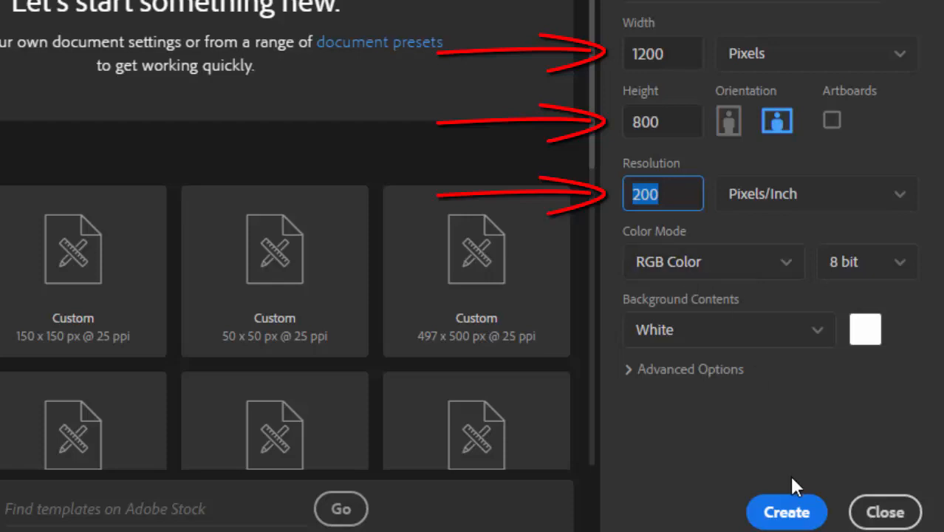
mouse_move(662, 341)
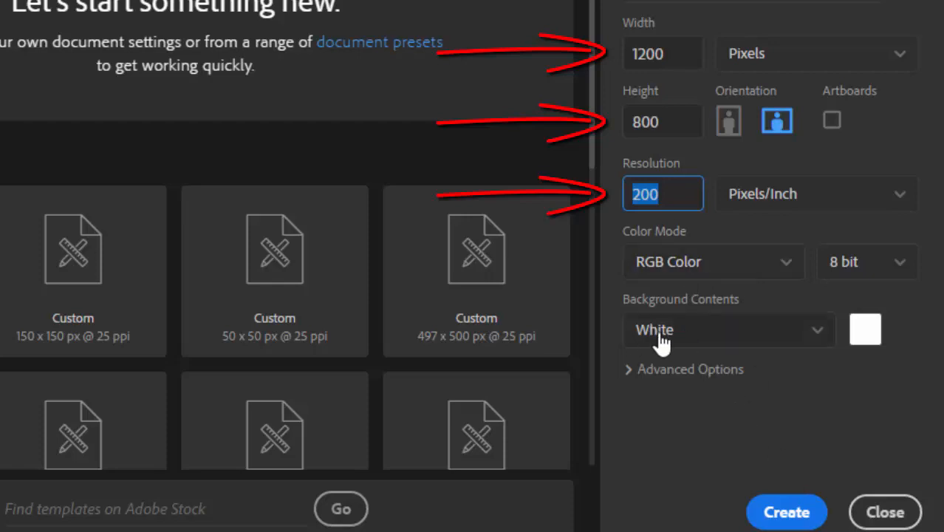
mouse_move(832, 445)
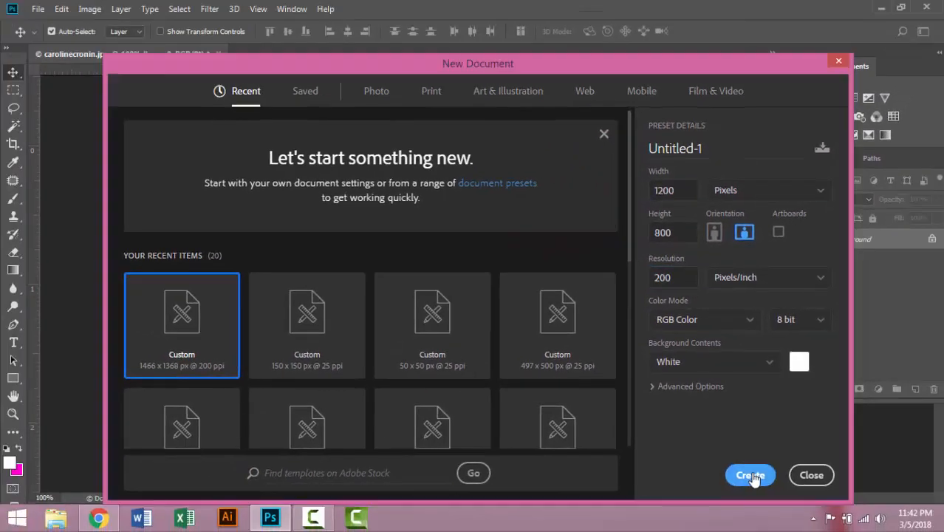
click(751, 475)
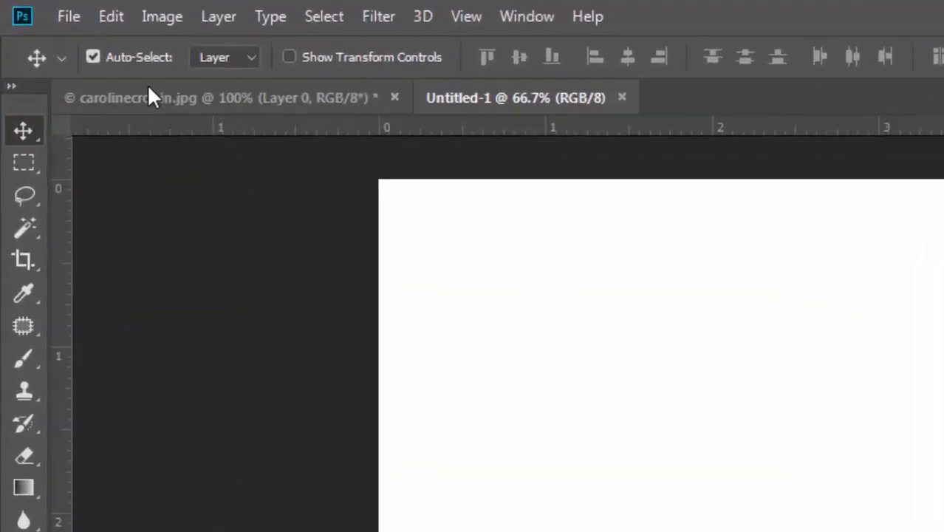
Step: Bring up the Fill dialog for the blank sheet via Edit > Fill
click(110, 16)
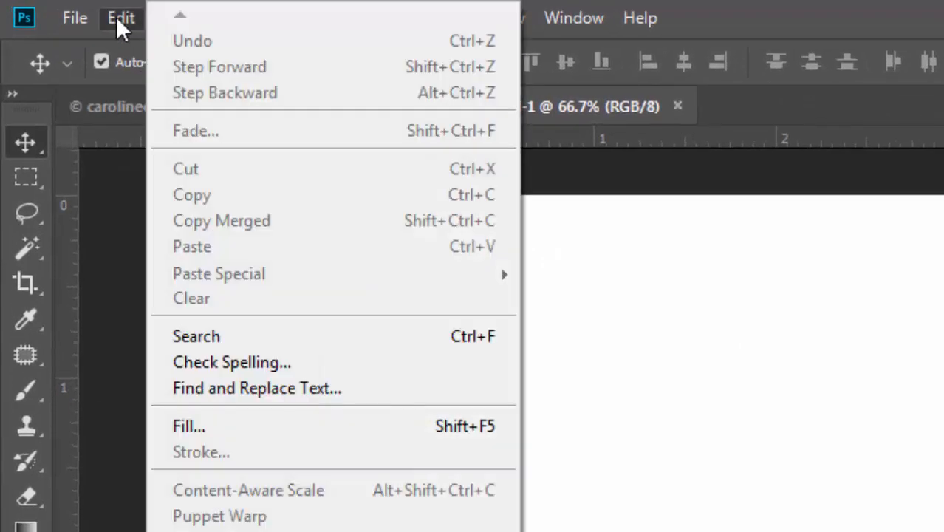
mouse_move(232, 433)
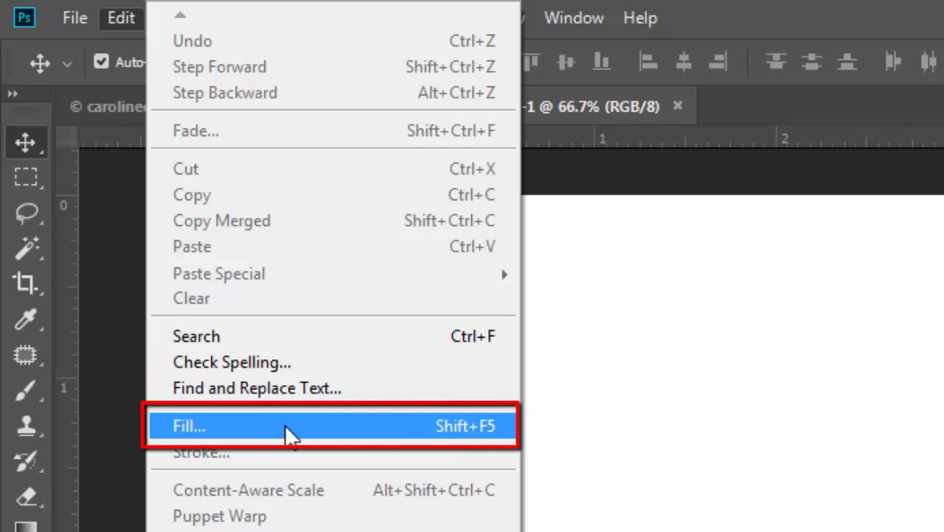
mouse_move(304, 435)
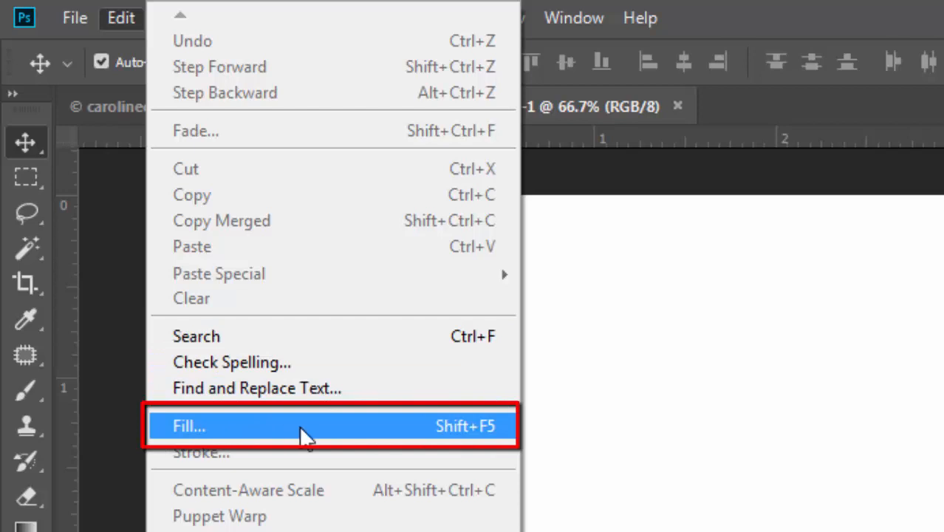
mouse_move(497, 445)
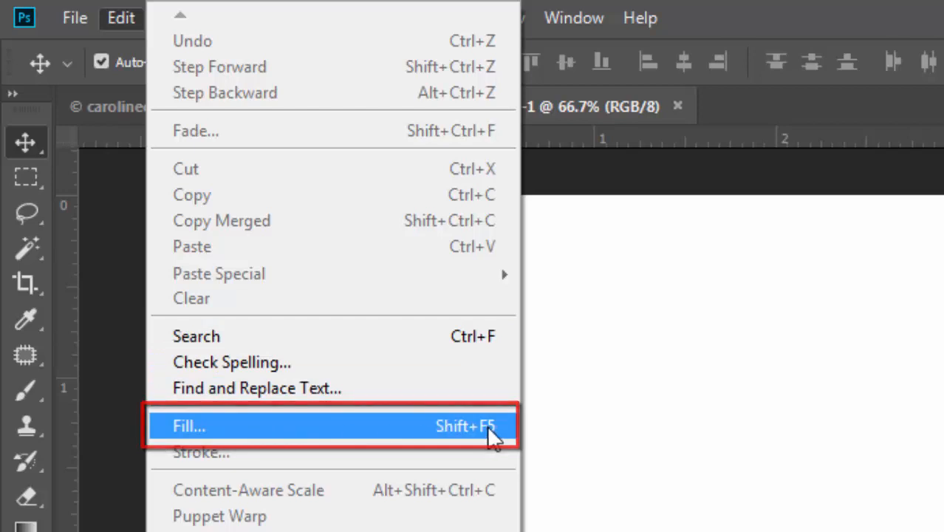
click(188, 425)
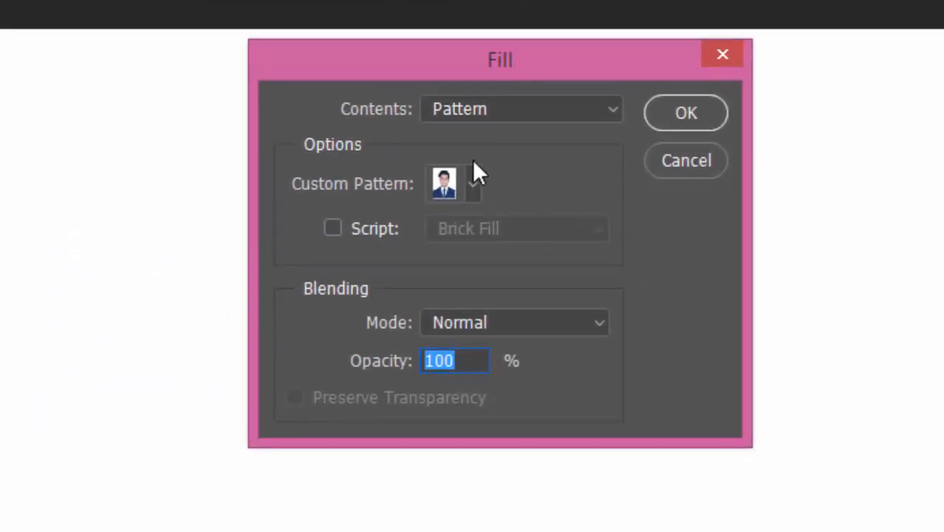
Step: Fill the sheet with the 'passport size photo' pattern, producing eight portrait copies
click(521, 108)
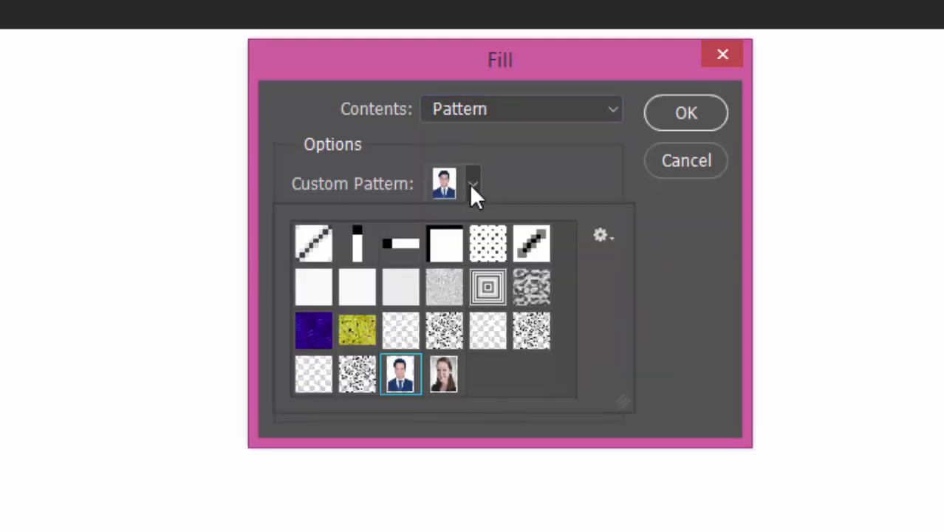
click(443, 375)
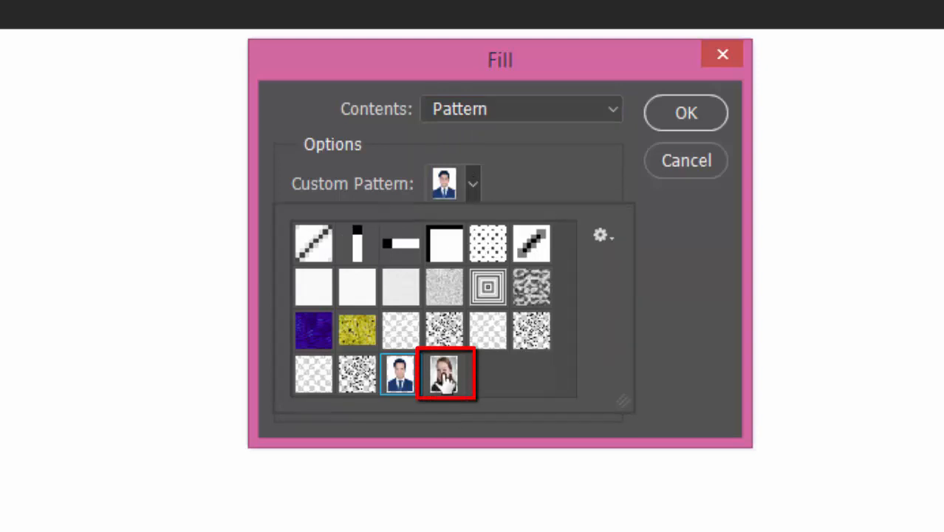
click(445, 383)
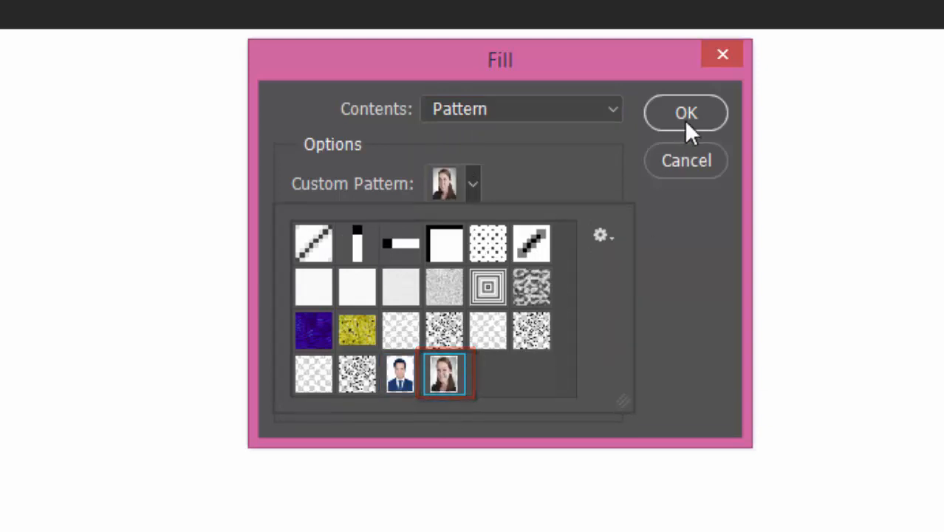
click(685, 112)
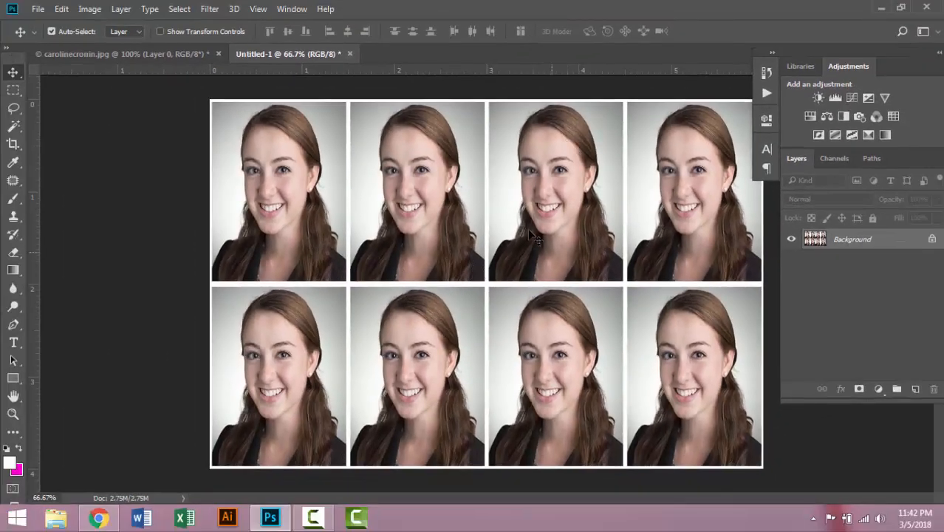
mouse_move(162, 205)
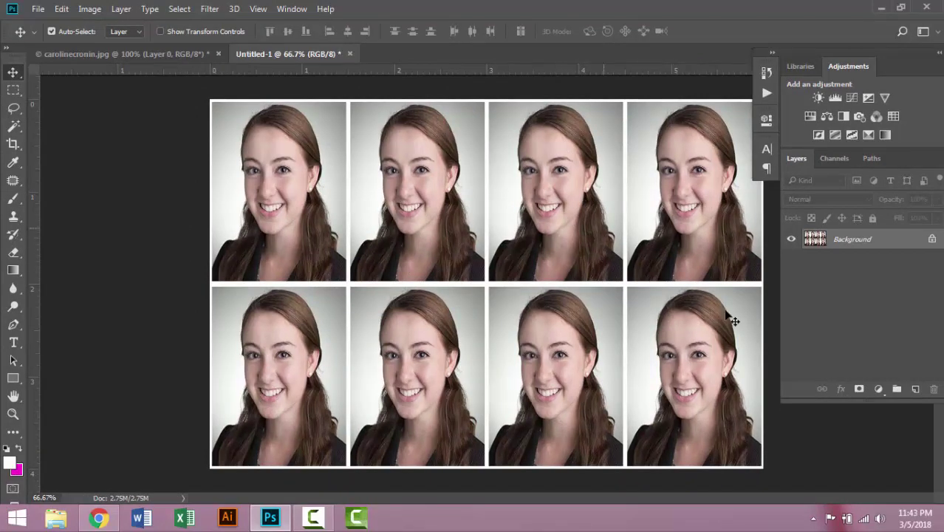
mouse_move(813, 437)
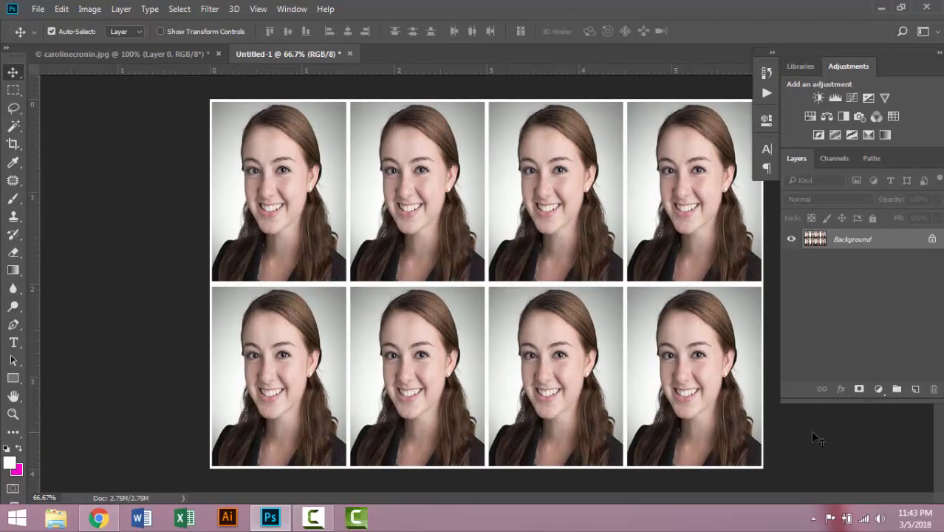